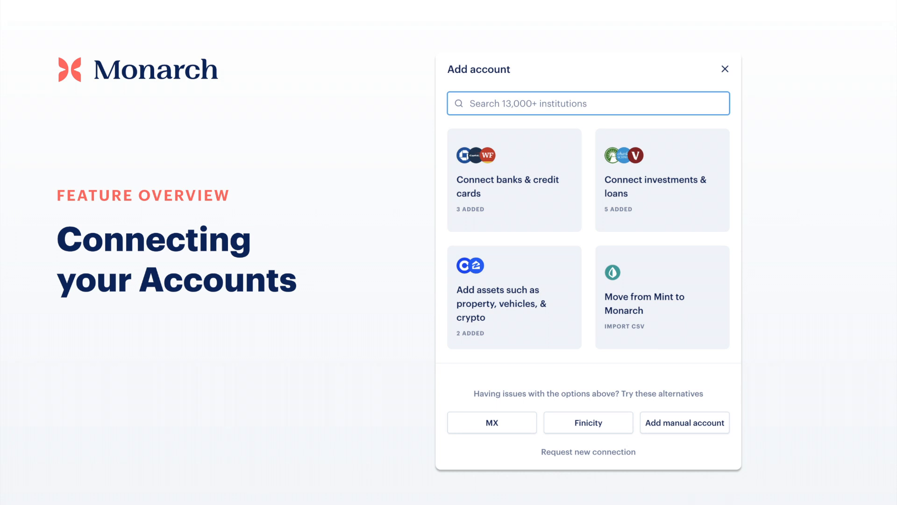
# Step: Bring up the Add account dialog from the Accounts page
pyautogui.click(725, 68)
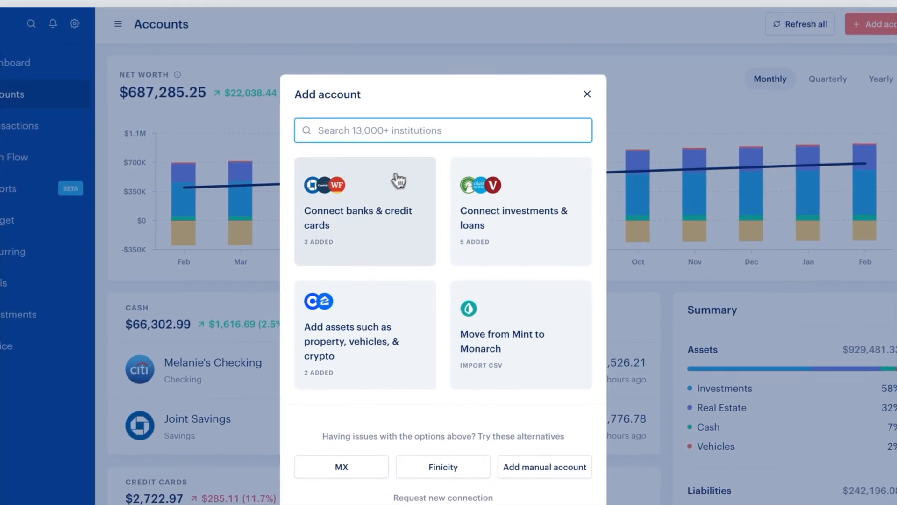
# Step: Browse the banks & credit cards list, go back, then show investments & loans (Fidelity, Schwab, Vanguard)
pyautogui.click(358, 211)
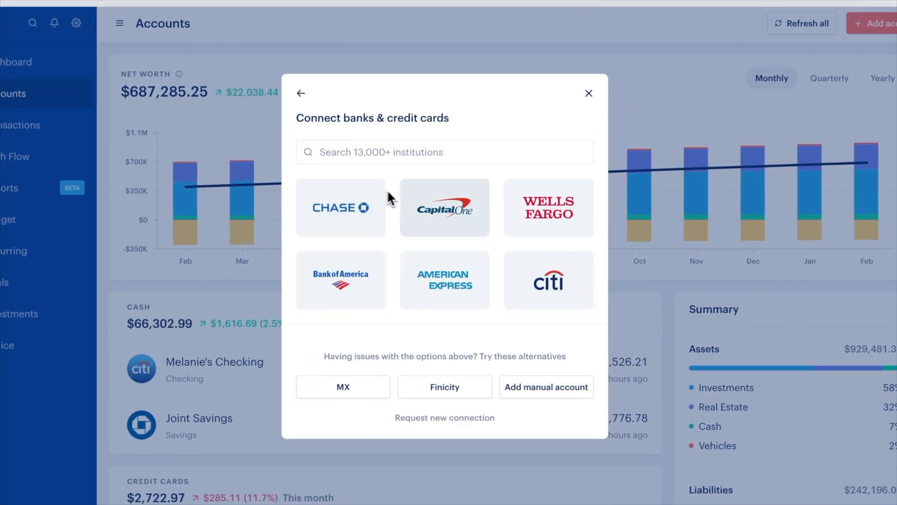
pyautogui.moveTo(479, 135)
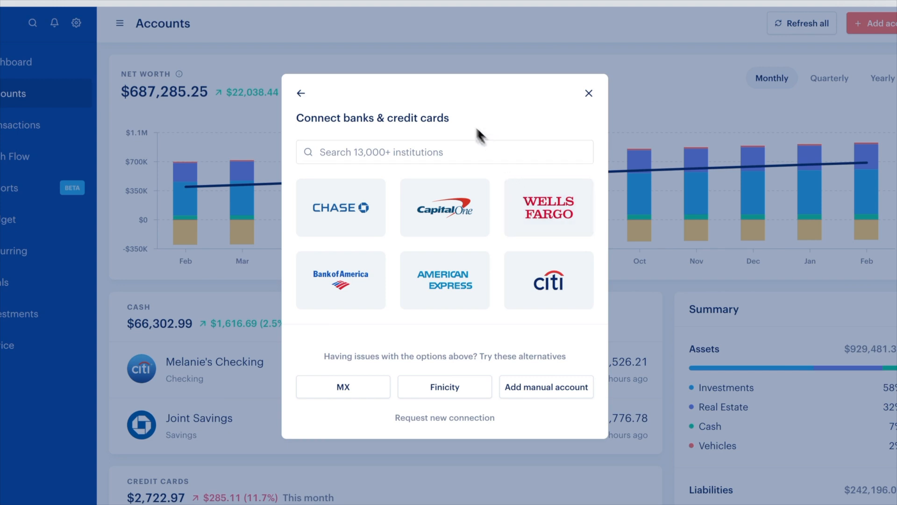
pyautogui.moveTo(301, 94)
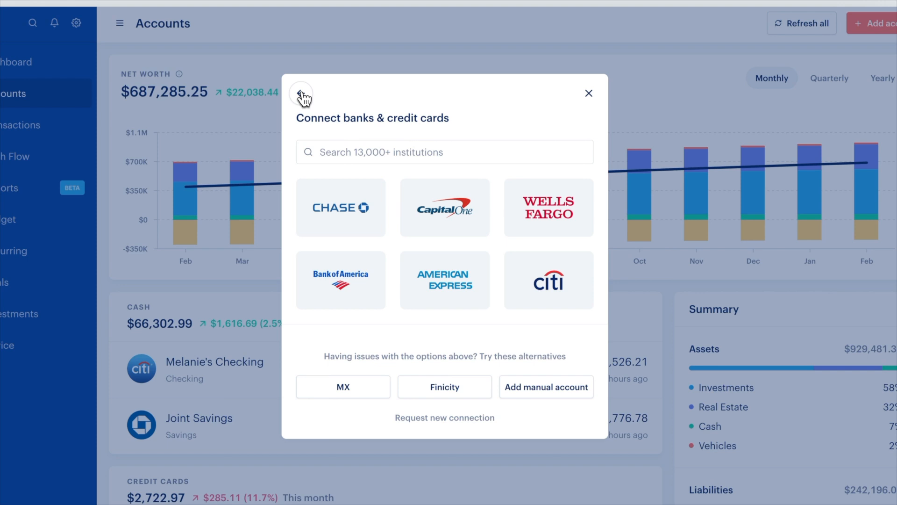
pyautogui.click(302, 94)
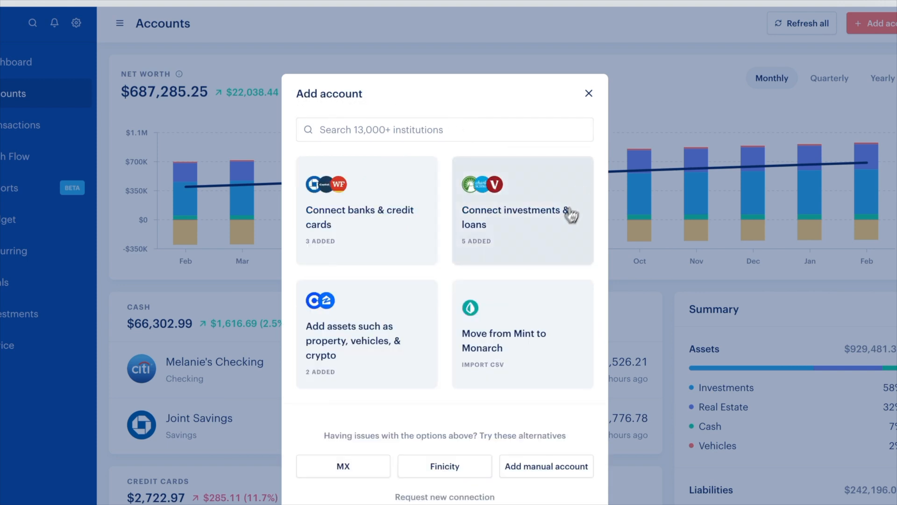
pyautogui.click(521, 217)
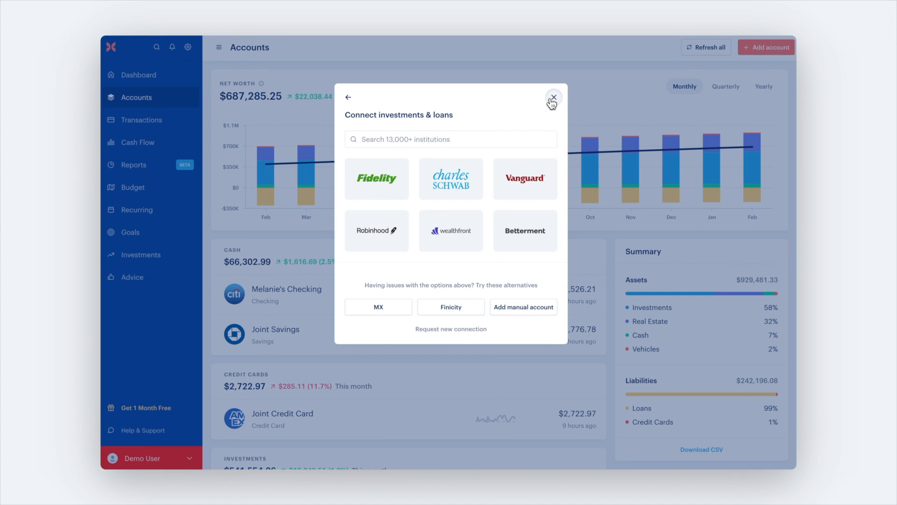
# Step: Close the dialog and reach Settings > Institutions listing American Express, Chase and Citibank
pyautogui.click(553, 96)
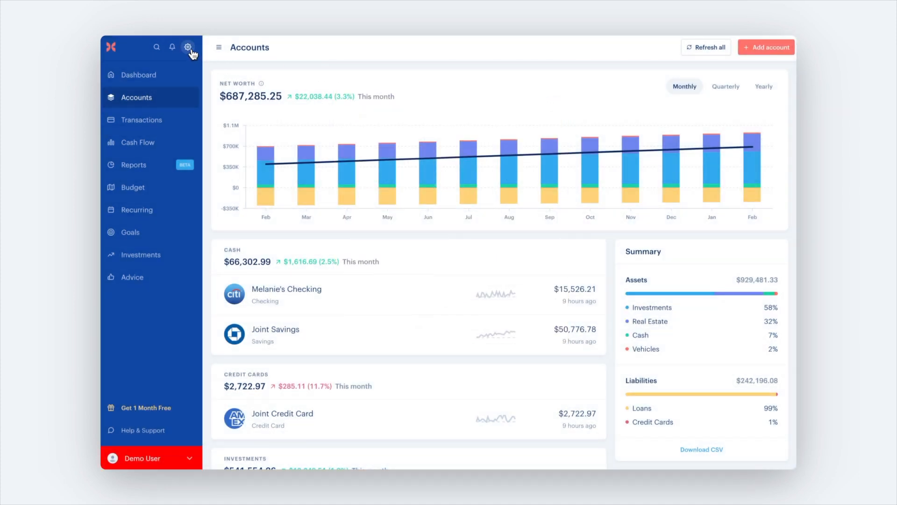
pyautogui.moveTo(189, 47)
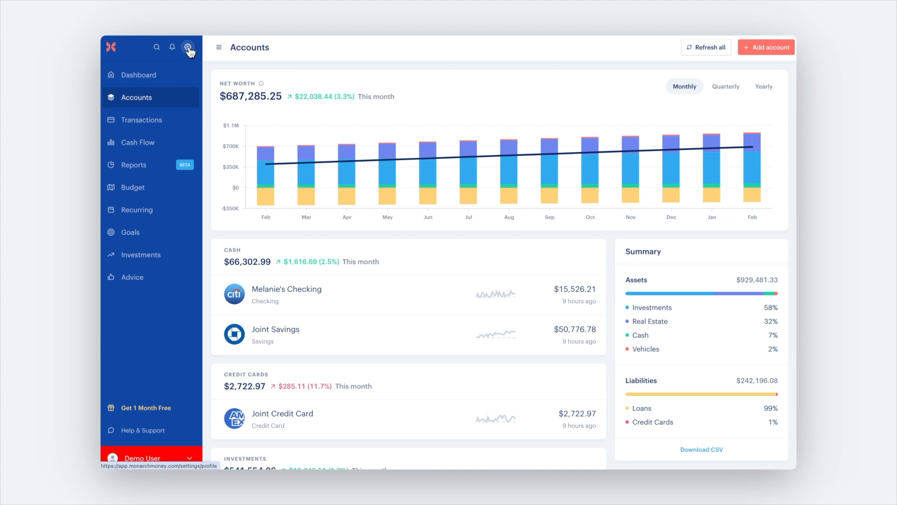
pyautogui.click(189, 48)
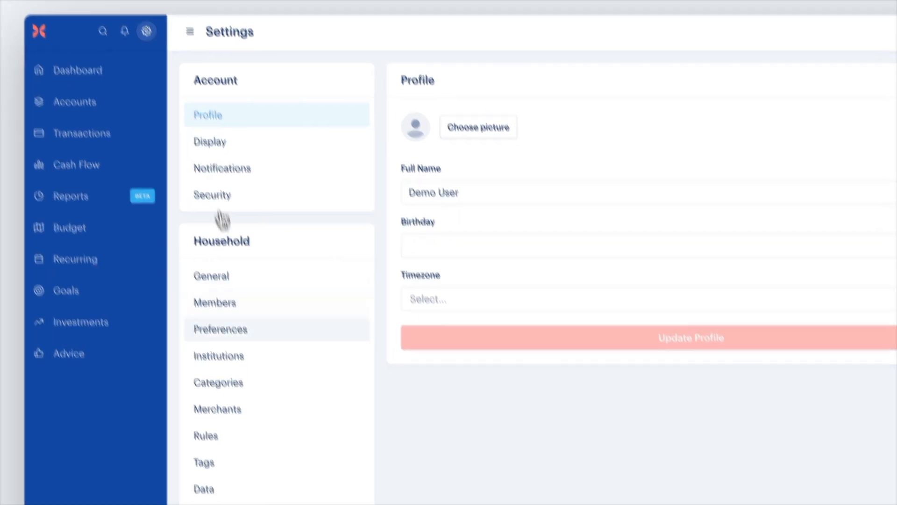
pyautogui.click(217, 356)
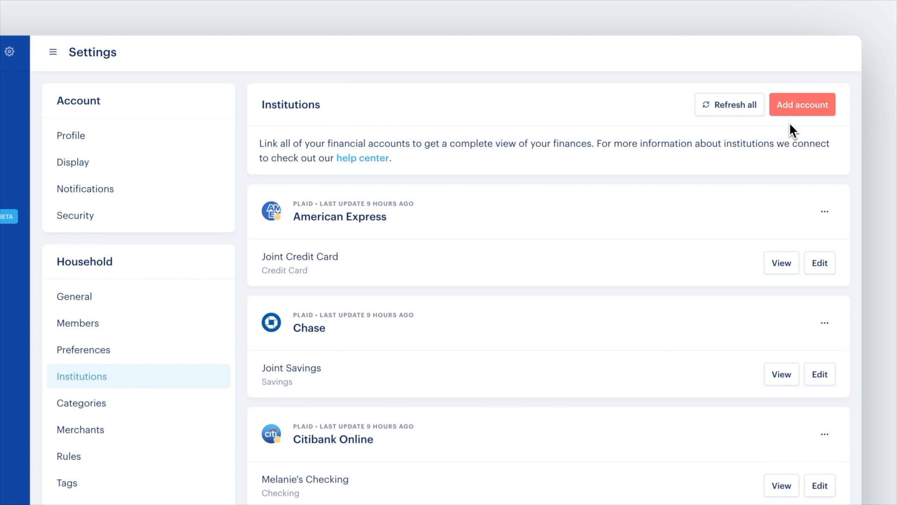
# Step: Edit the Joint Credit Card account and scroll to its visibility and close/delete actions
pyautogui.click(819, 263)
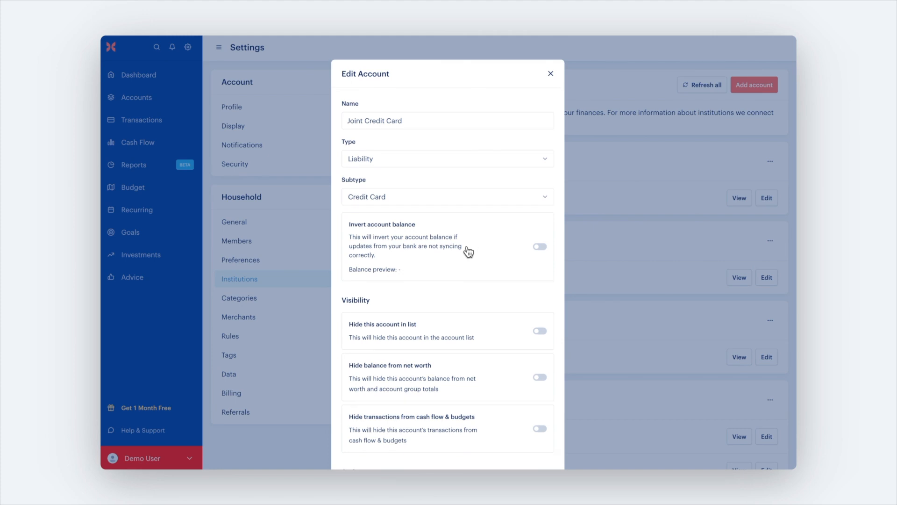
pyautogui.scroll(-3)
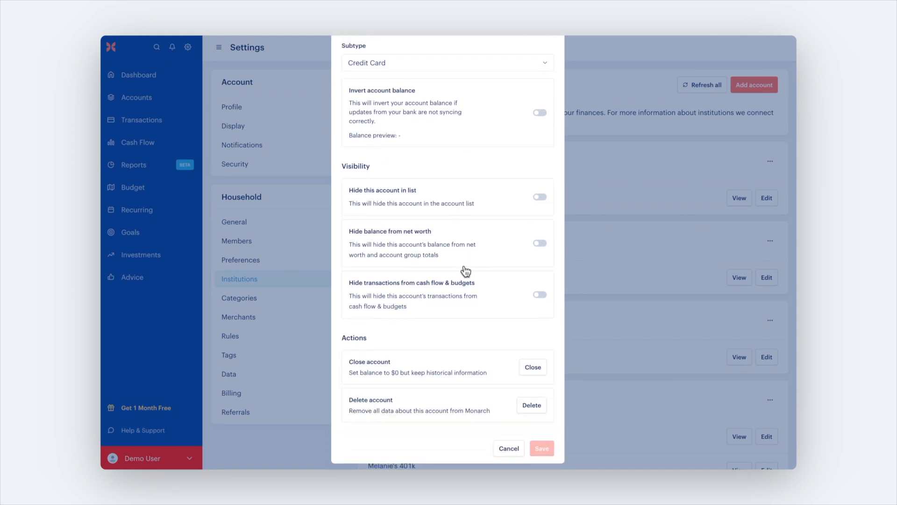
pyautogui.moveTo(465, 391)
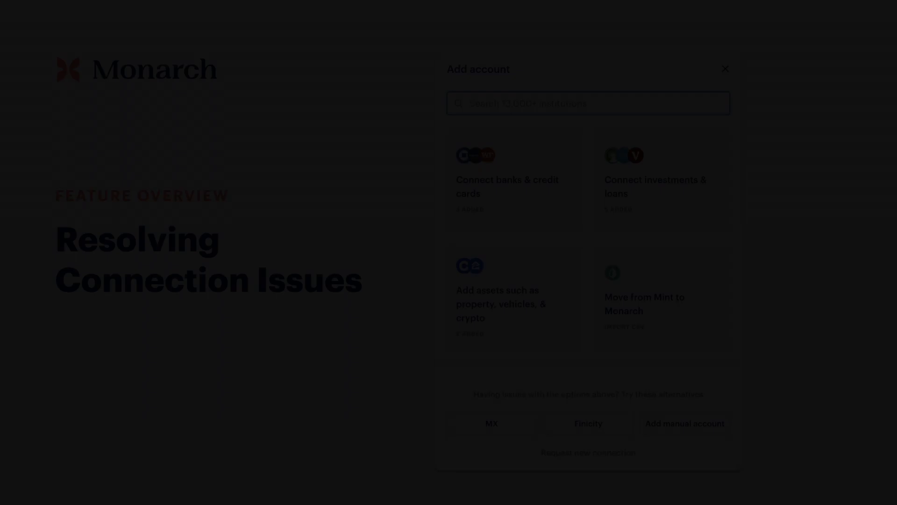
# Step: Reach the Institutions settings page again from the Accounts overview
pyautogui.click(725, 68)
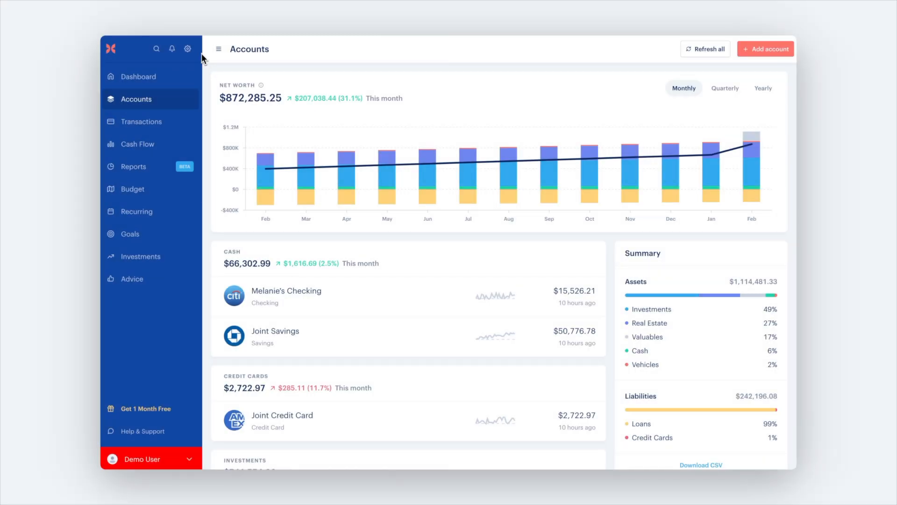
pyautogui.click(187, 47)
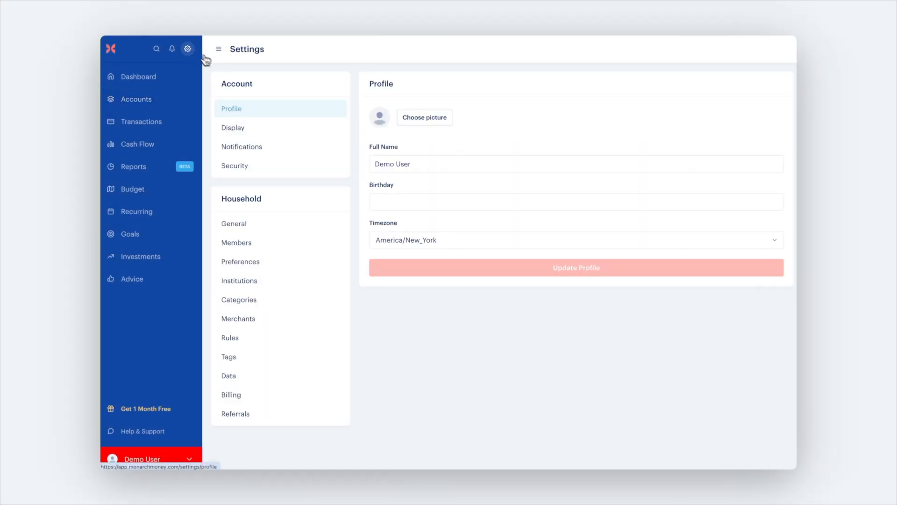
pyautogui.click(239, 280)
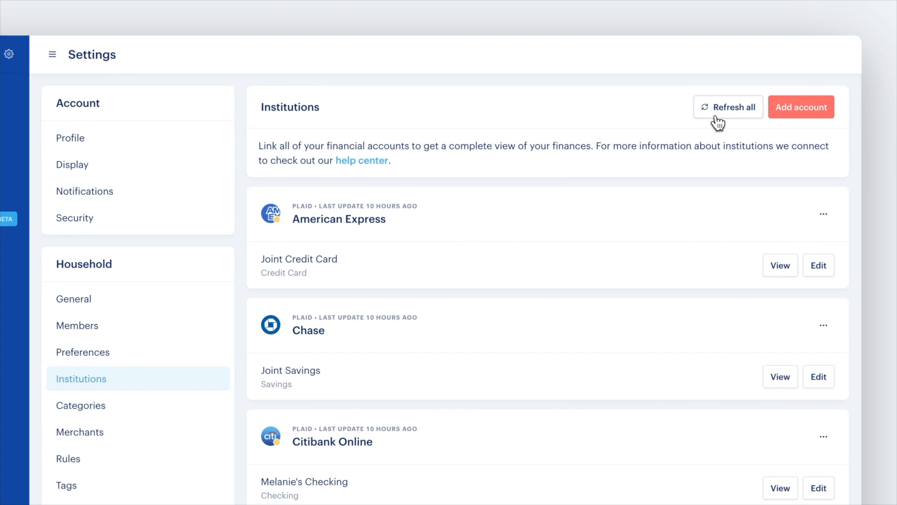
# Step: Refresh all institution connections, return to Accounts and bring up Add account
pyautogui.click(822, 213)
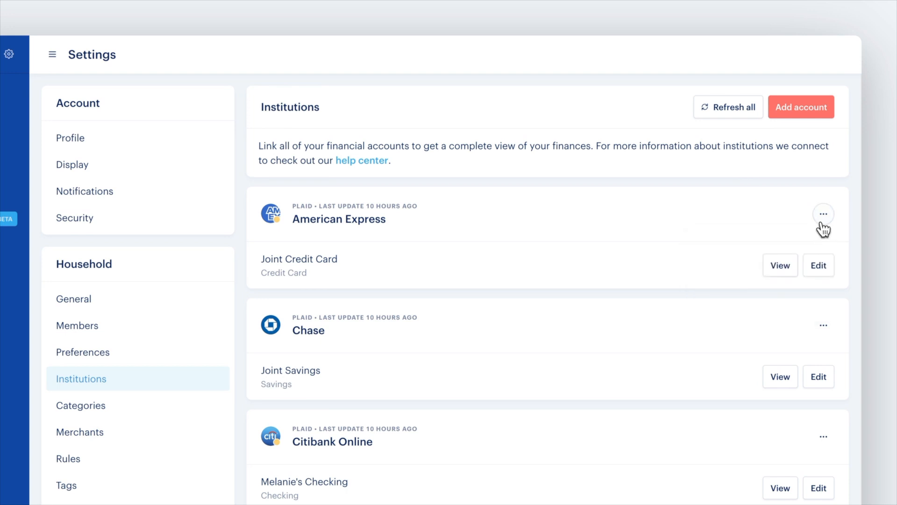
pyautogui.click(729, 107)
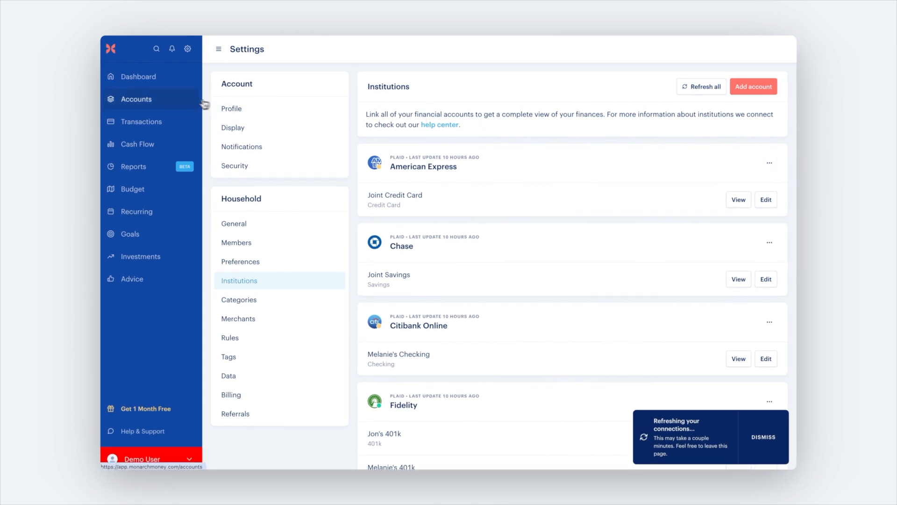
pyautogui.click(136, 98)
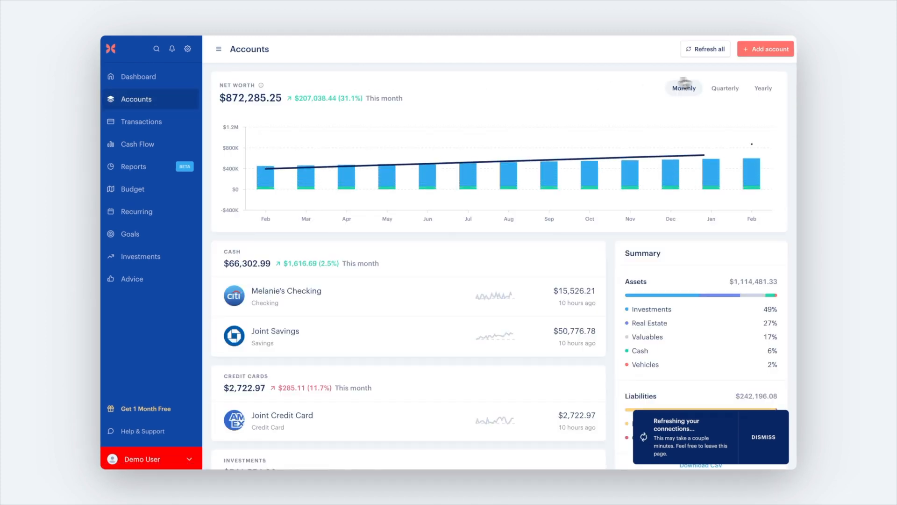
pyautogui.click(765, 48)
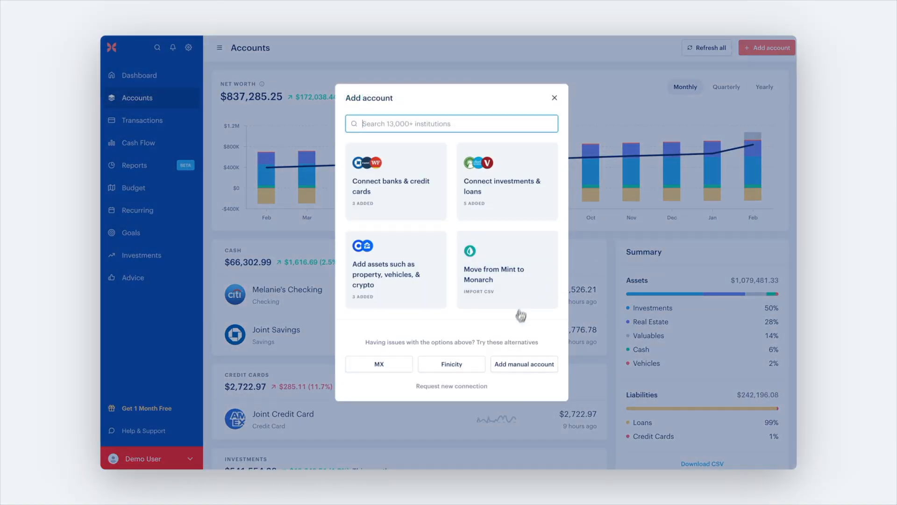
# Step: Create a manual Valuables (Art) account 'Picasso Painting' with a $35,000 balance and save it
pyautogui.click(523, 364)
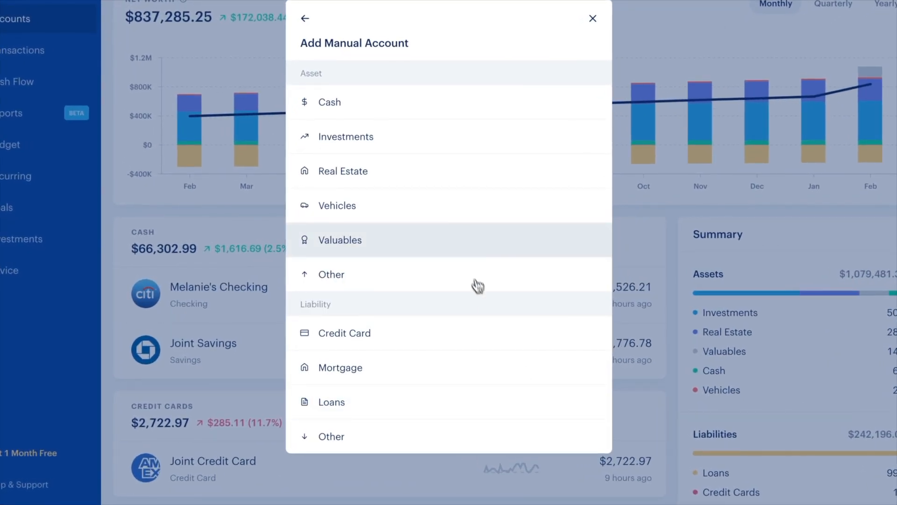
pyautogui.click(340, 240)
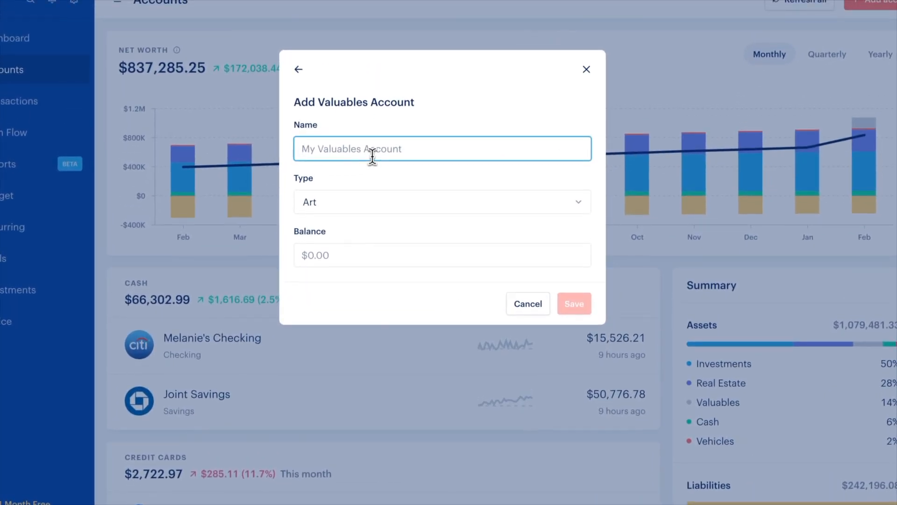
pyautogui.write('Picasso')
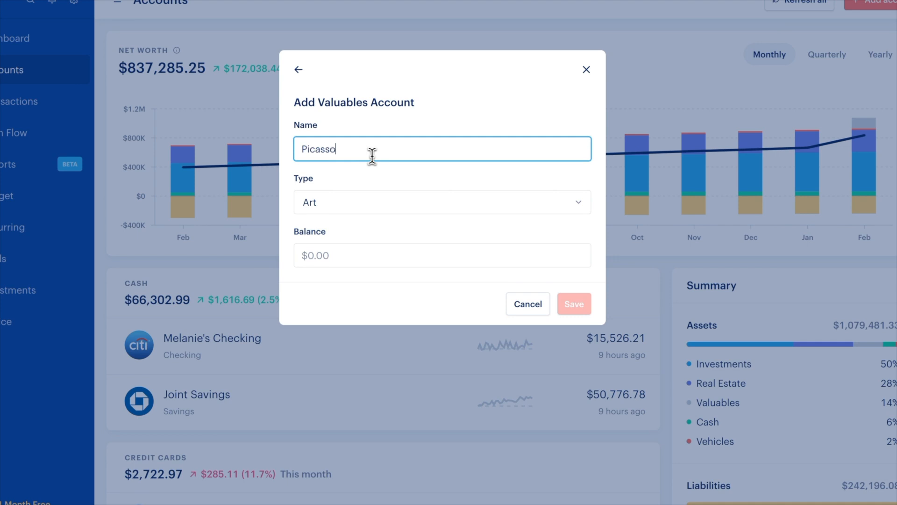
pyautogui.write('Painting')
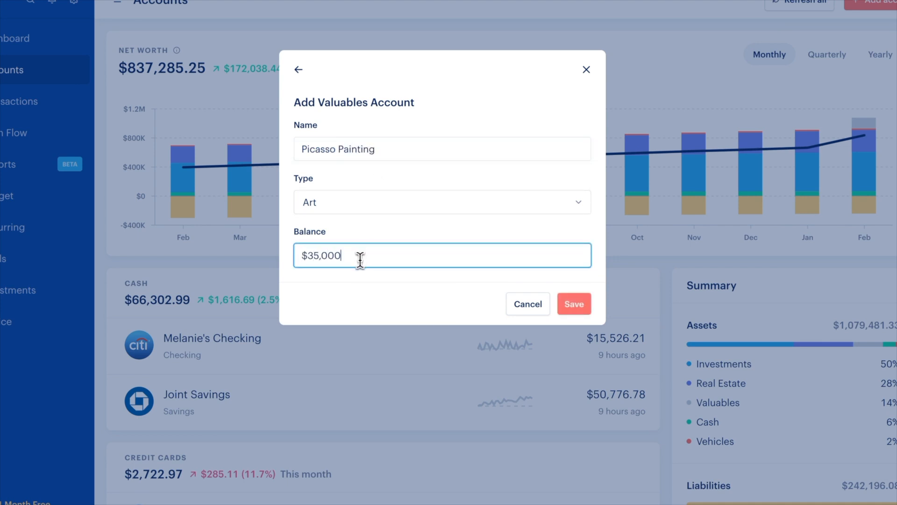
pyautogui.click(573, 303)
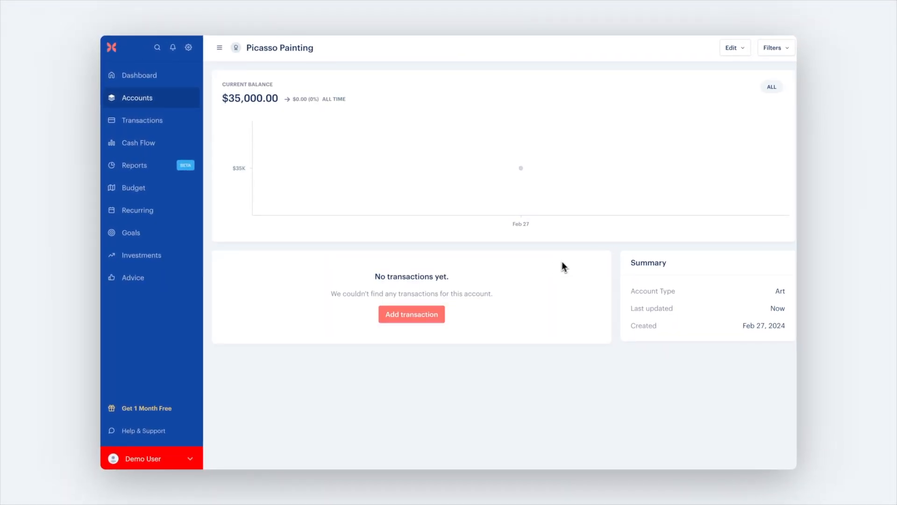
# Step: Leave the painting's account page via its Edit menu back toward Accounts at $872,285.25 net worth
pyautogui.click(734, 48)
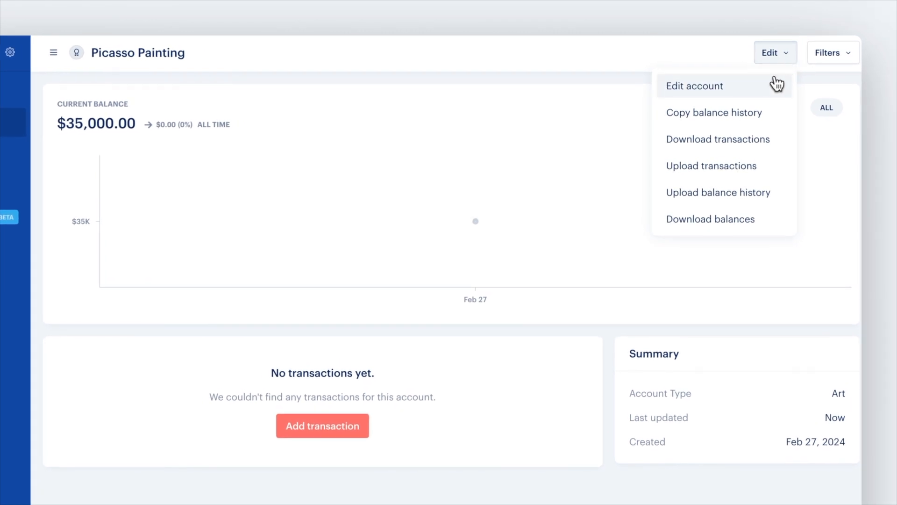
pyautogui.click(695, 86)
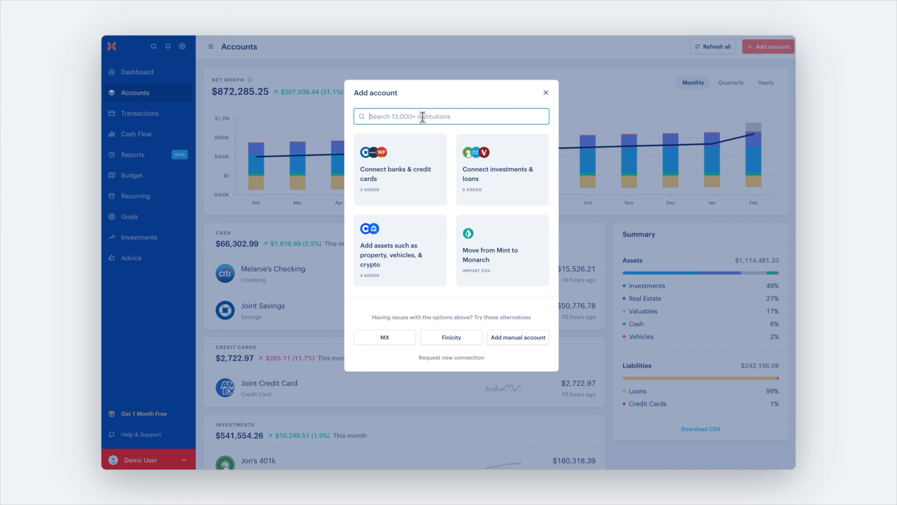
pyautogui.write('https://www.westernbanks.com/')
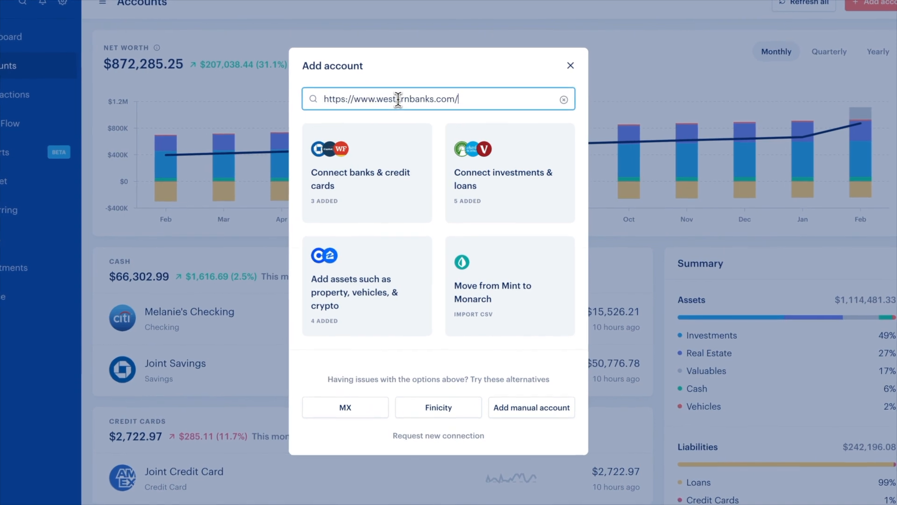
pyautogui.write('ern')
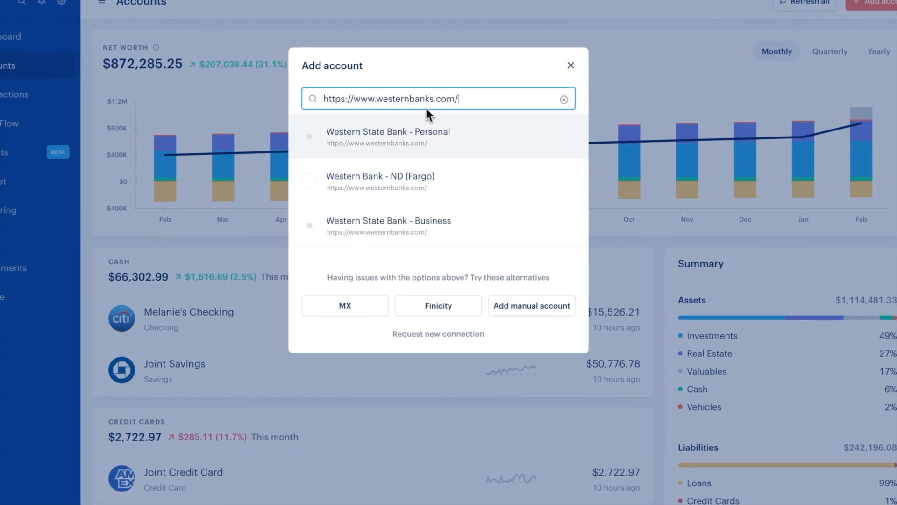
pyautogui.moveTo(447, 143)
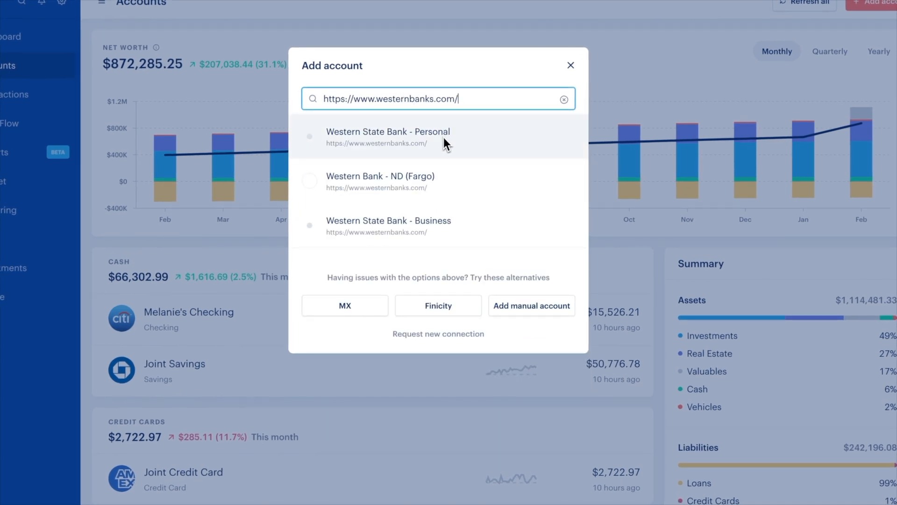
pyautogui.moveTo(539, 114)
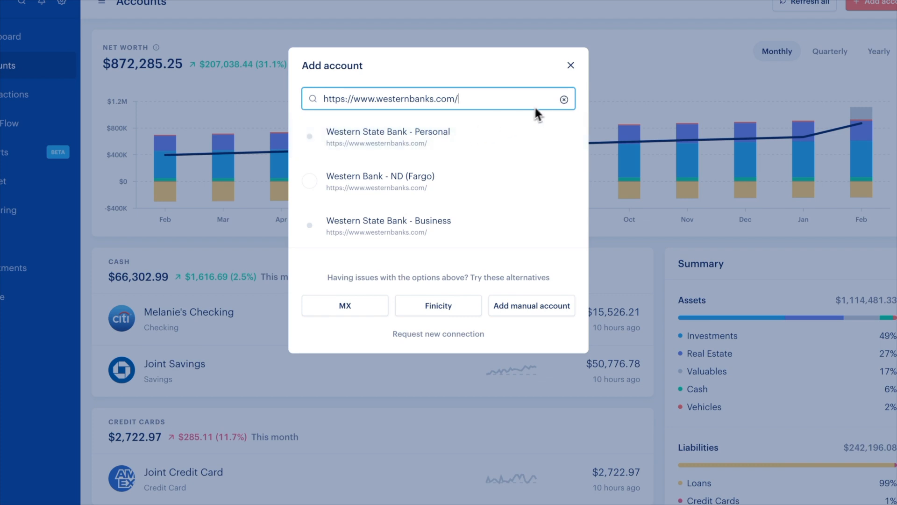
pyautogui.click(564, 98)
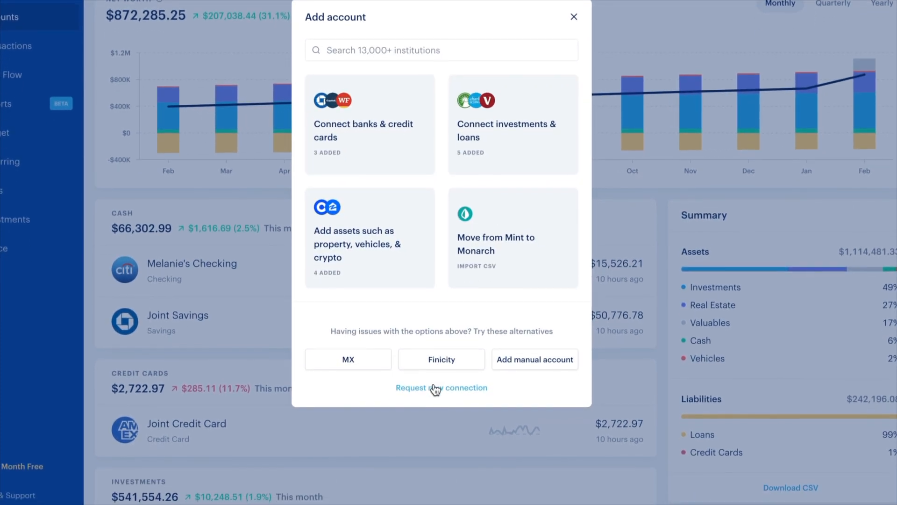
pyautogui.click(441, 387)
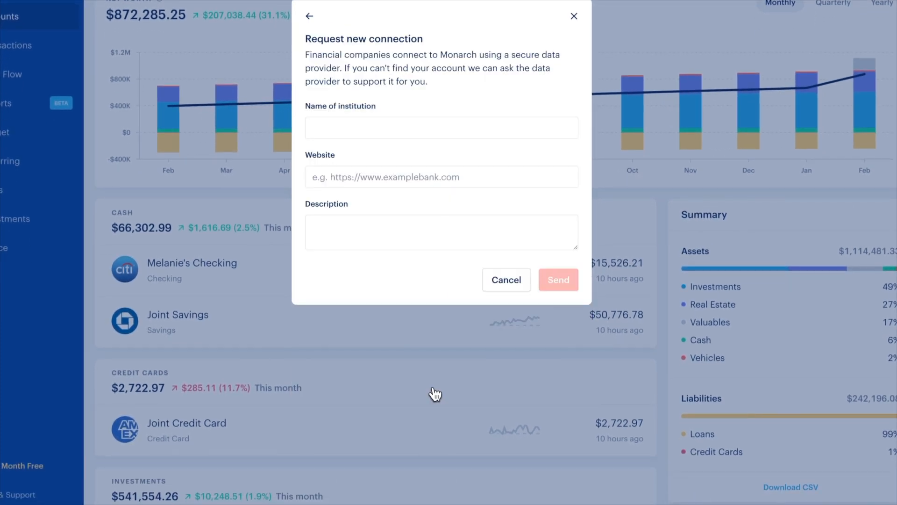
pyautogui.write('W')
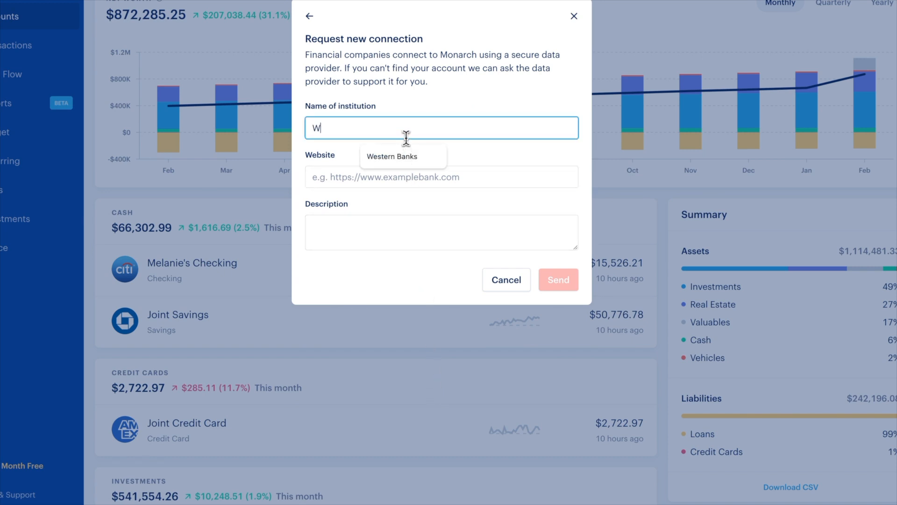
pyautogui.click(392, 156)
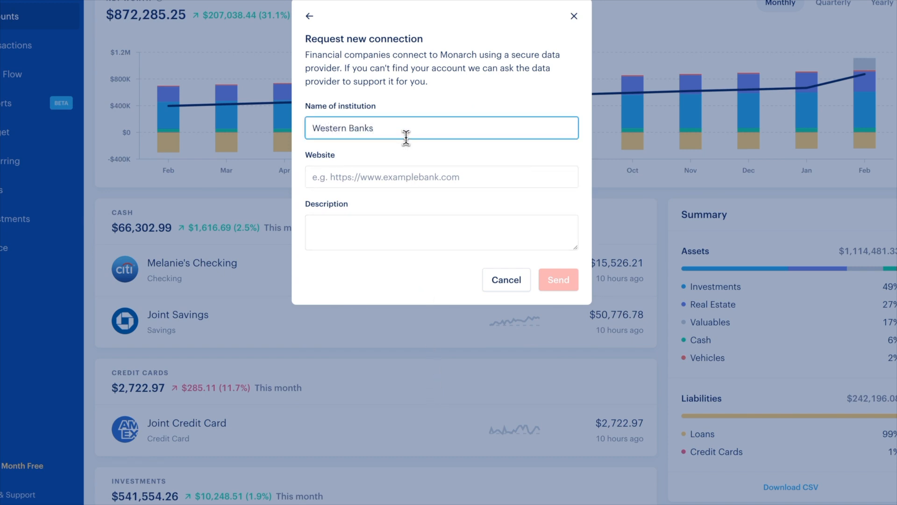
pyautogui.write('https://www.westernbanks.com/')
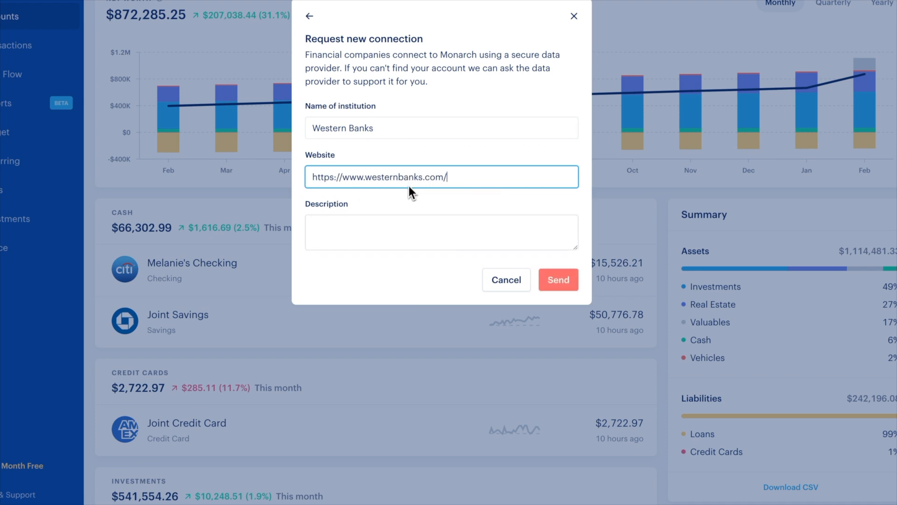
# Step: Describe it as 'Serving North Dakota and Arizona' and send the request
pyautogui.write('Serving')
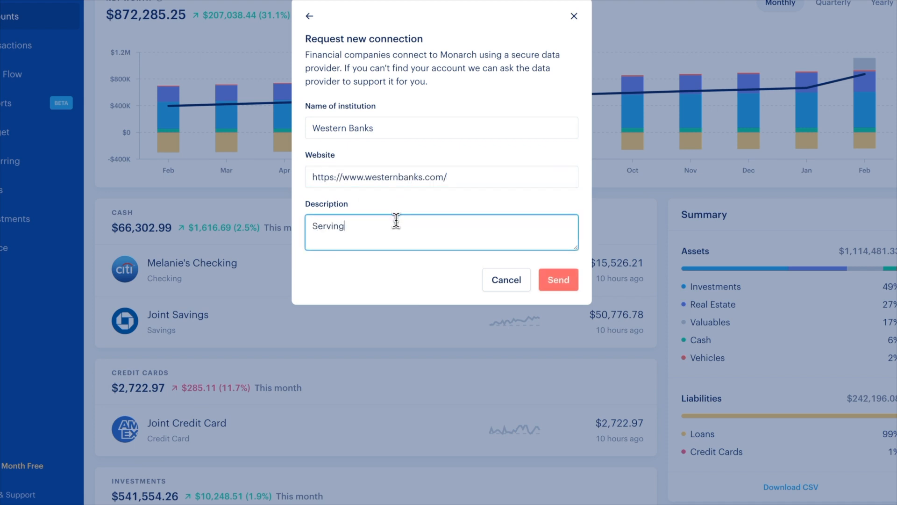
pyautogui.write('North Dakota a')
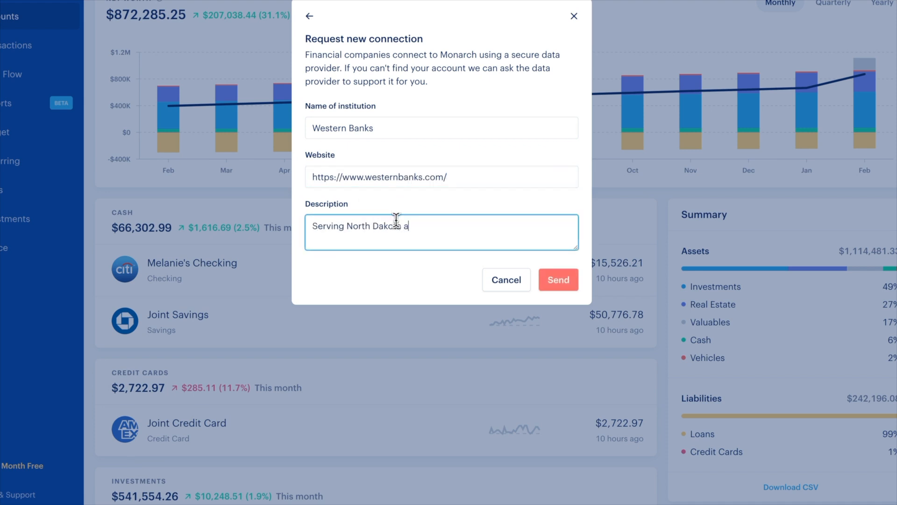
pyautogui.write('nd Arizona')
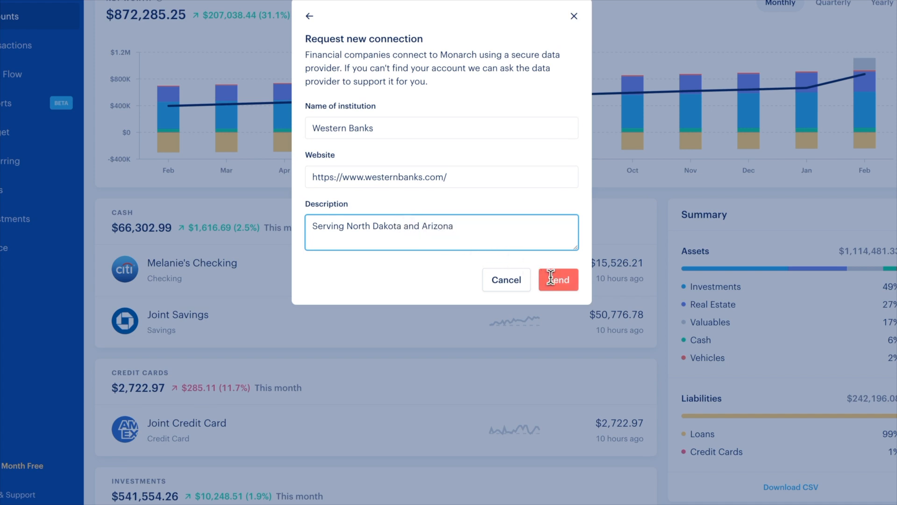
pyautogui.click(558, 279)
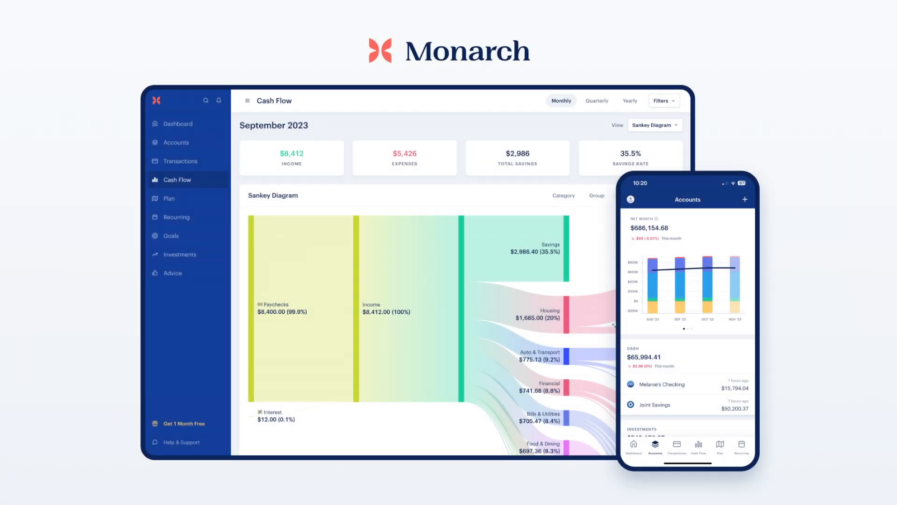